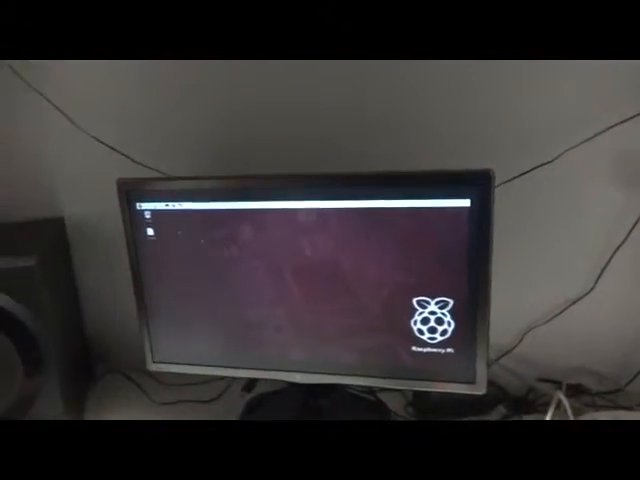
Open the taskbar Menu to reveal Programming apps like Python, Scratch and Mathematica
click(190, 101)
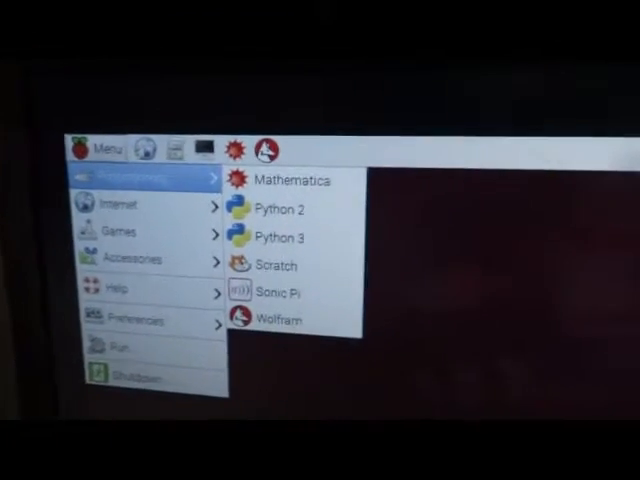
mouse_move(265, 204)
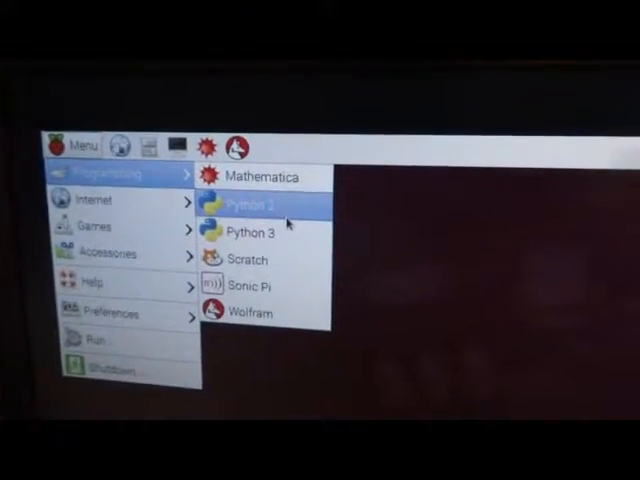
mouse_move(248, 192)
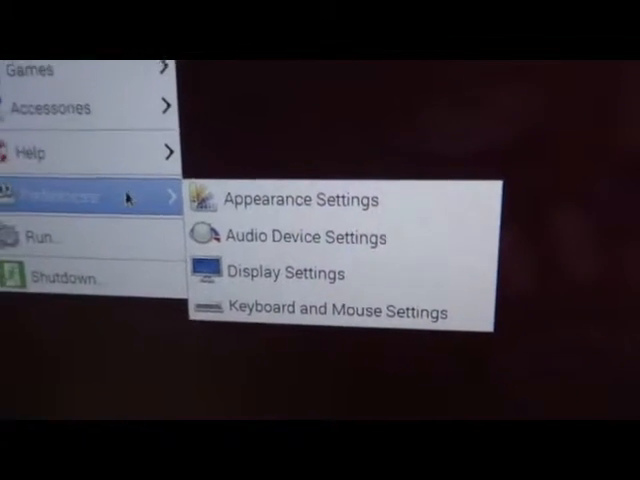
Choose Run from the Menu to bring up the command prompt dialog
click(45, 238)
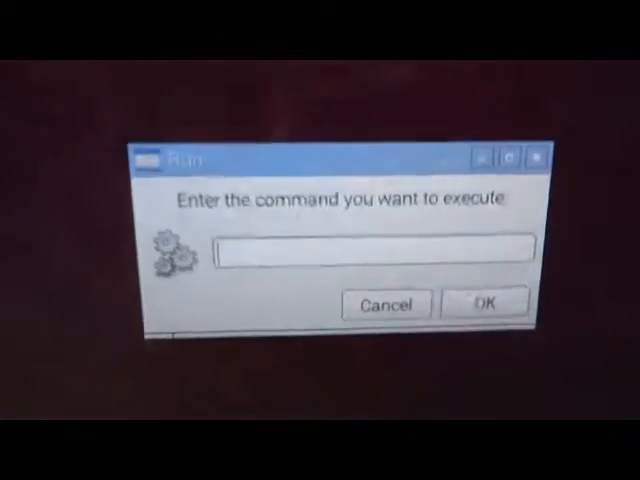